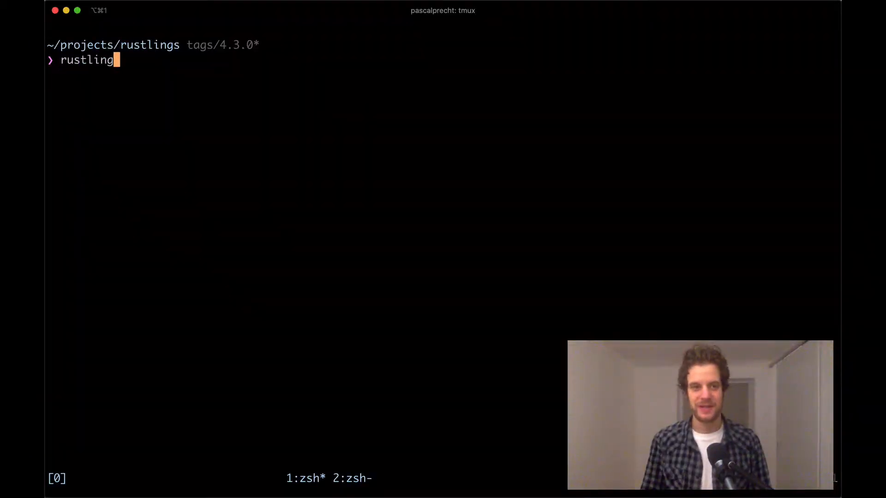
Run 'rustlings watch' from the rustlings project folder
text(s watch)
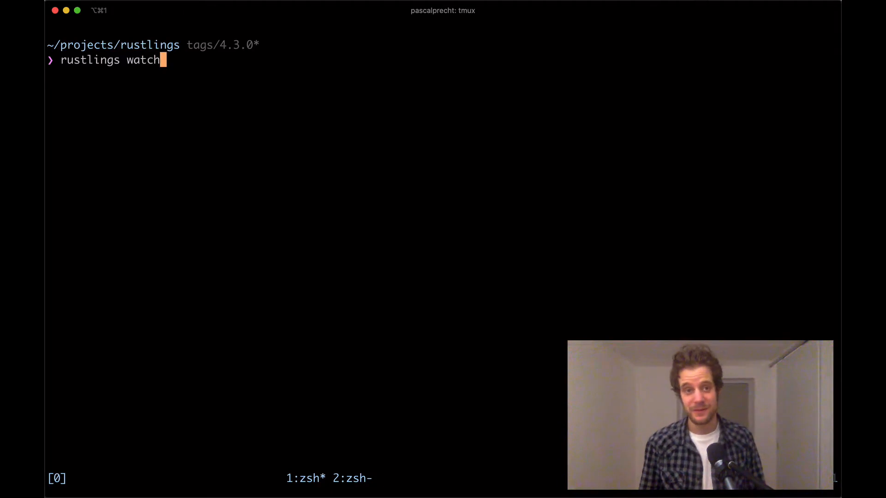
key(Return)
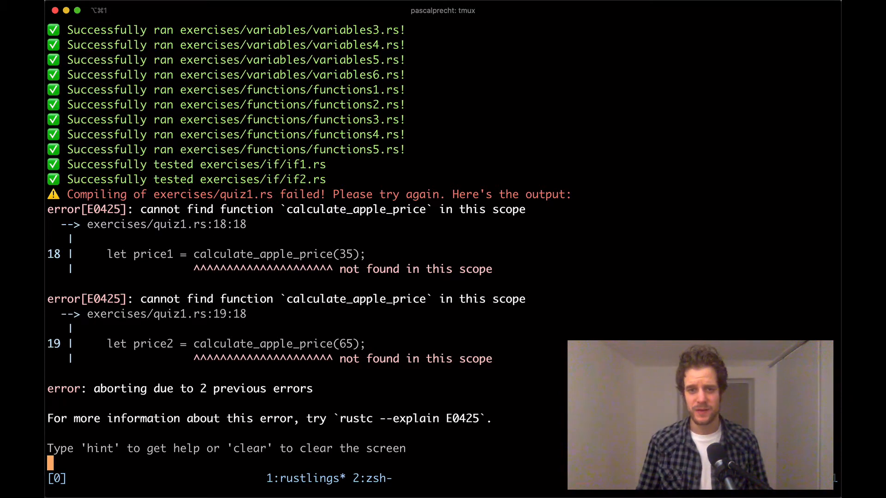
mouse_move(230, 211)
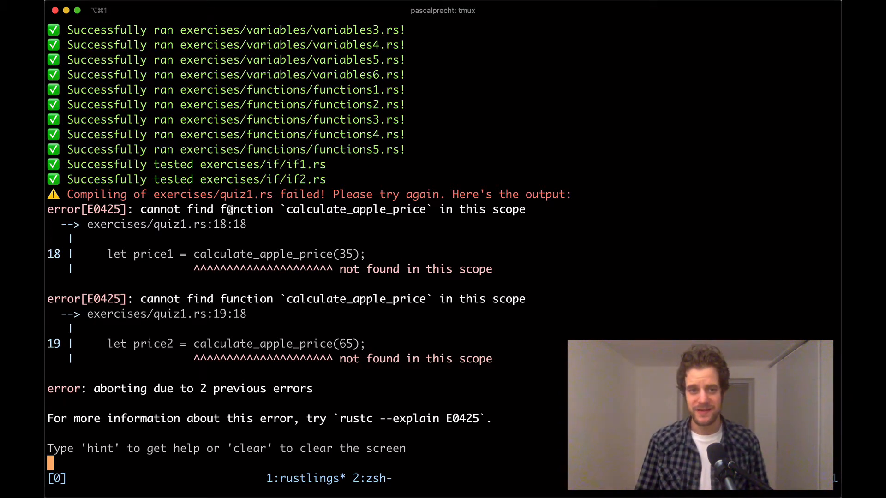
mouse_move(478, 220)
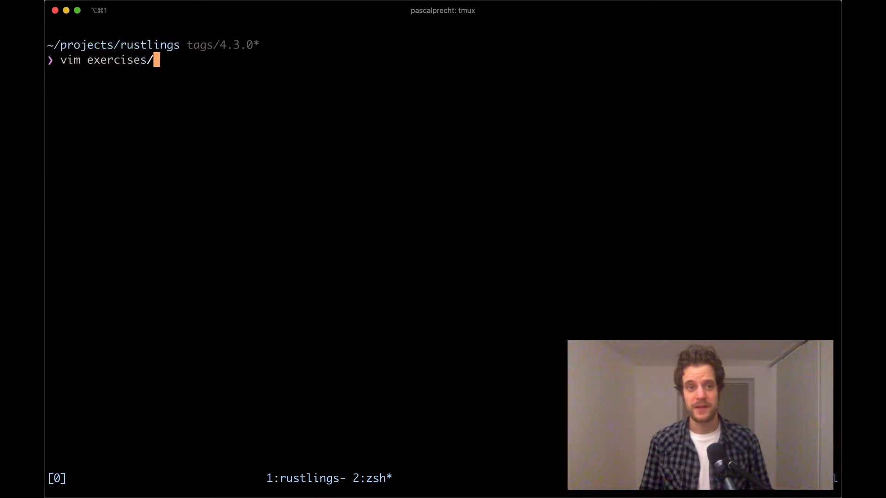
Open exercises/quiz1.rs in vim, tab-completing the file path
text(quiz)
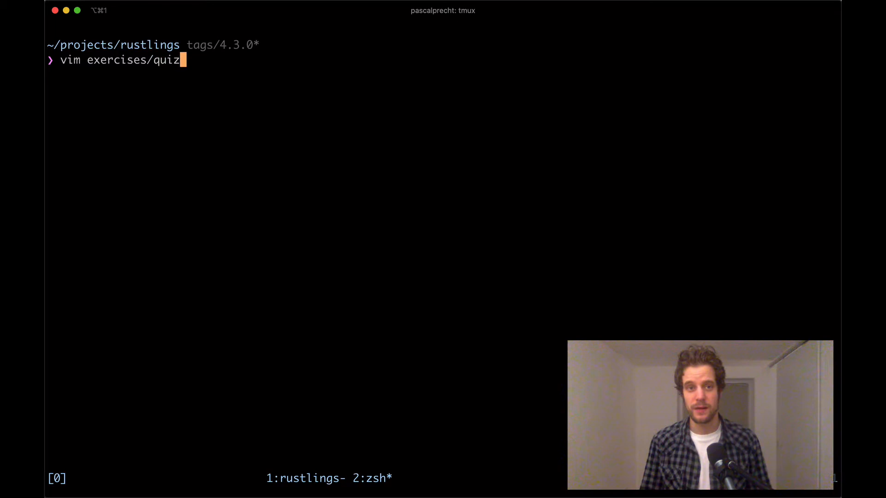
key(Tab)
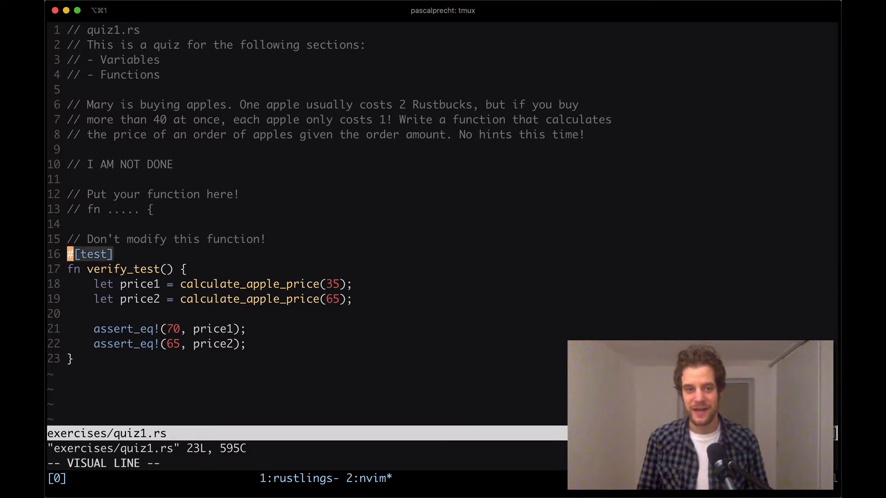
key(Escape)
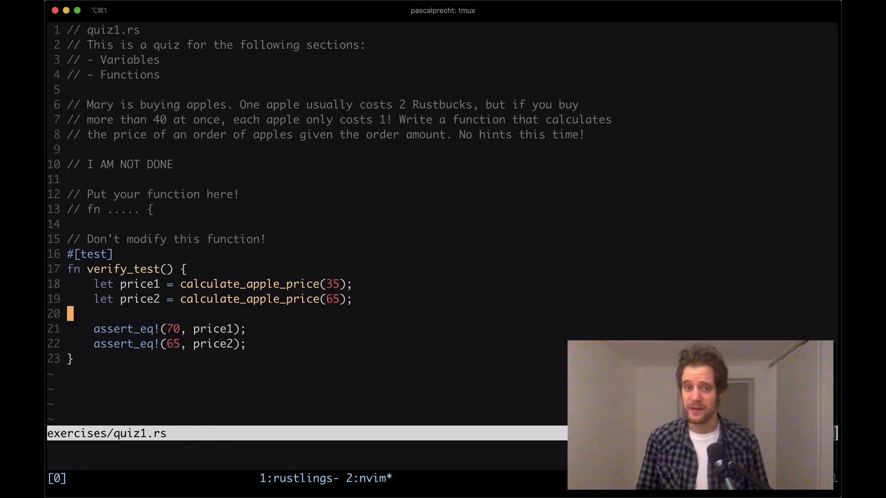
key(j)
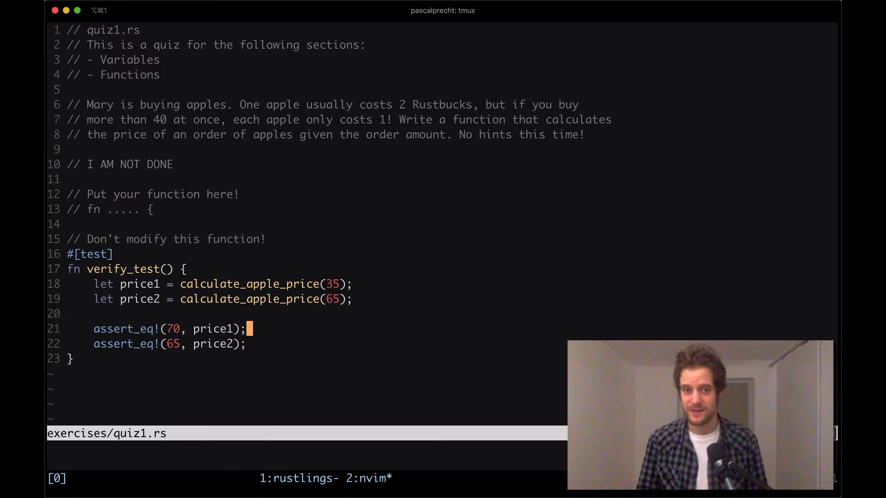
Type the signature 'fn calculate_apple_price(num: i32) -> i32 {' on line 14
text(fn calculate_app)
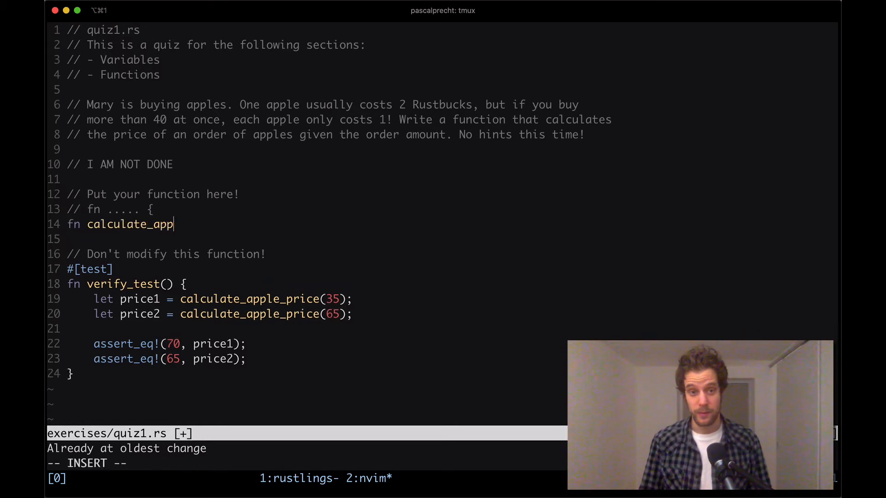
text(le_pri)
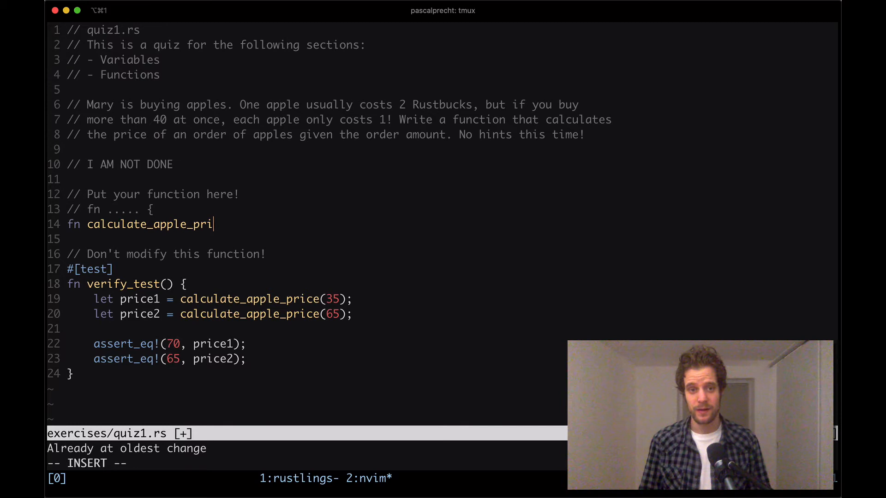
text(ce()
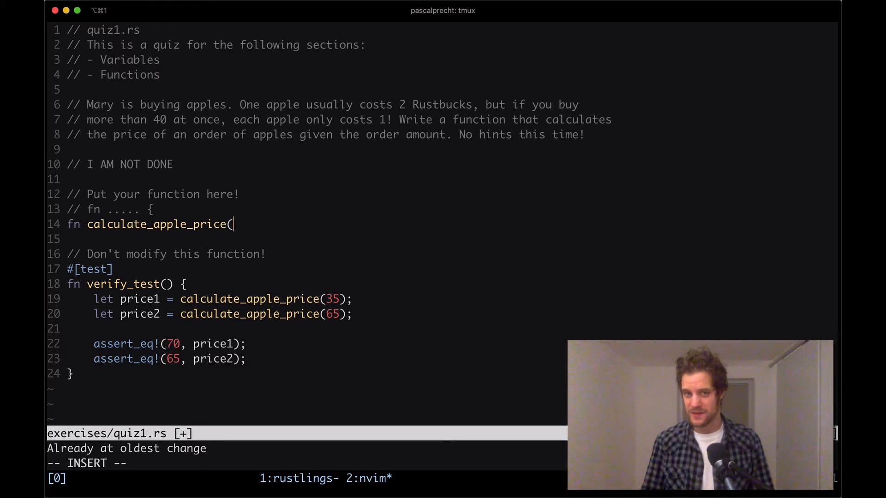
text(num:)
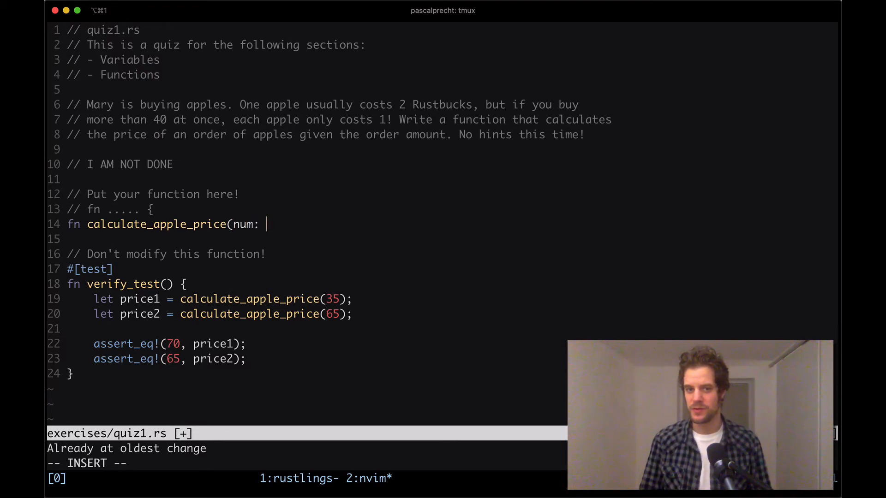
text(i3)
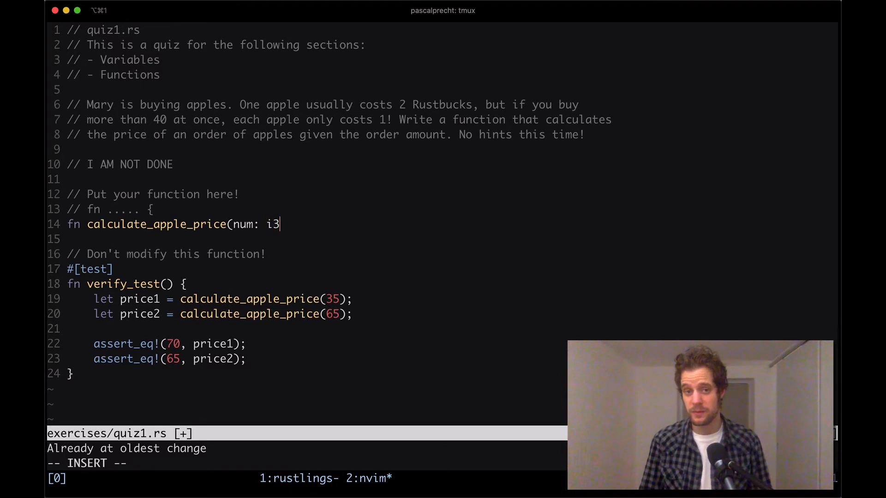
text(2) ->)
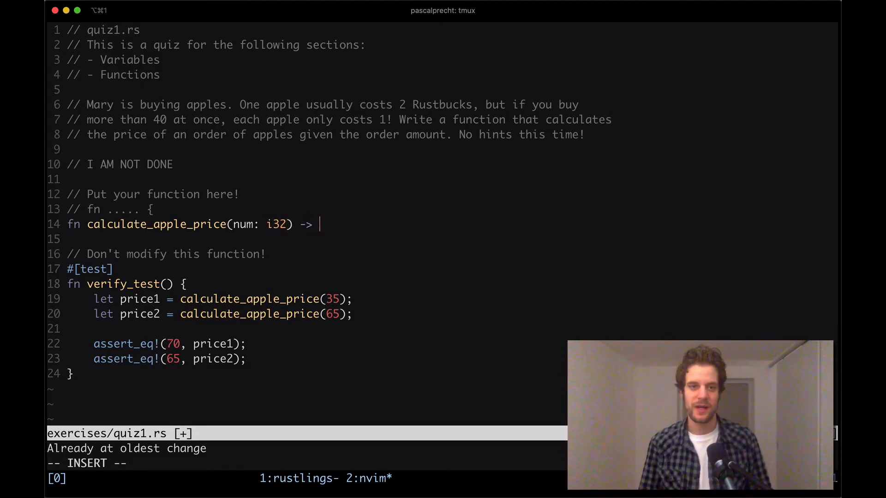
text(i32 {)
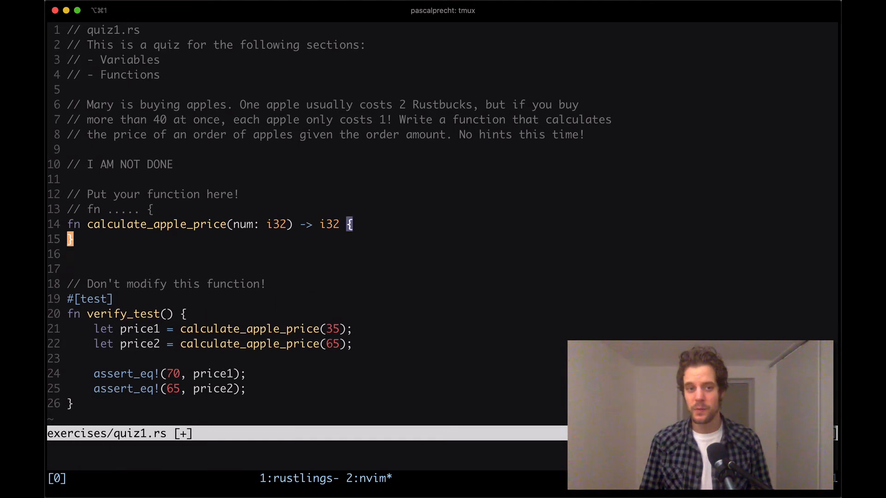
Write the body 'if num > 40 { return num }' followed by 'num * 2'
text(if)
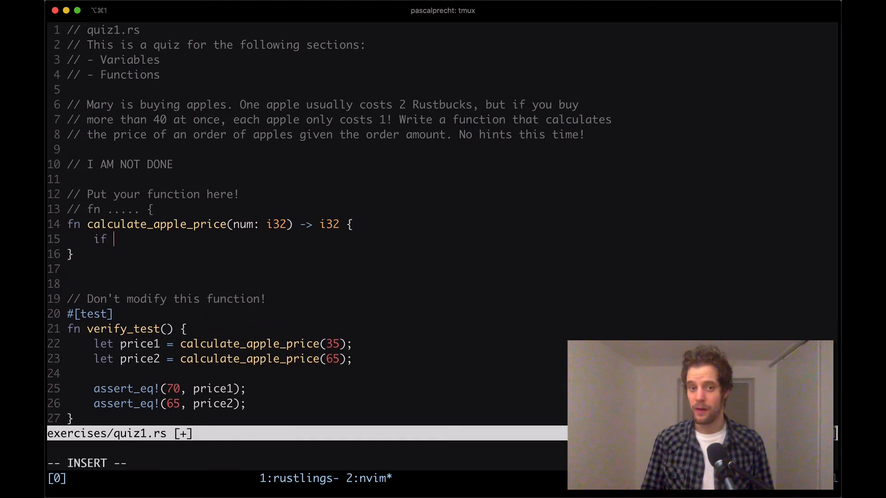
text(num >)
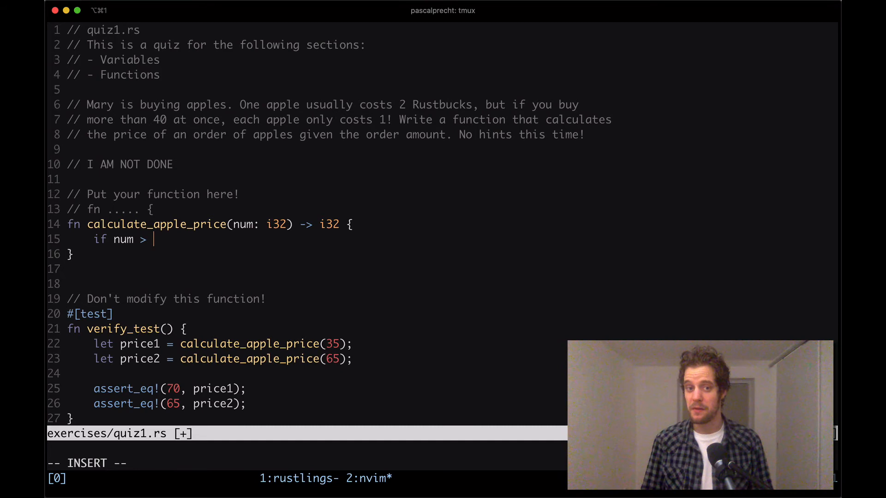
text(40 {)
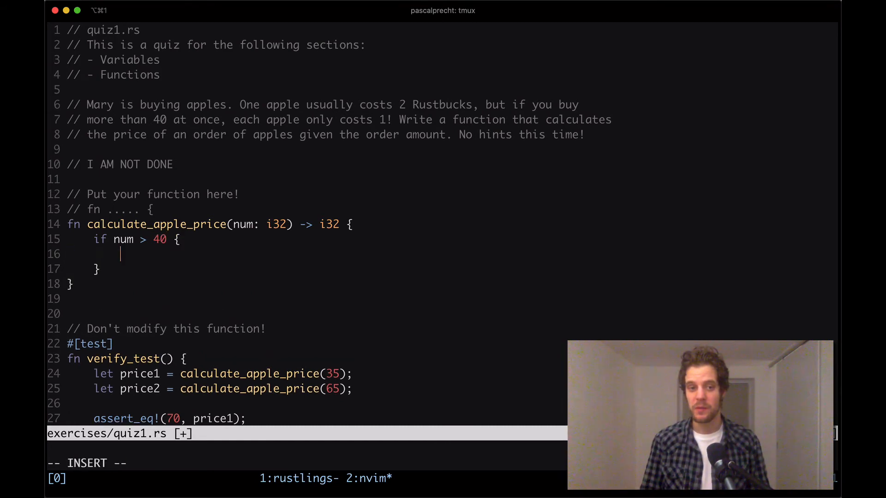
text(return num)
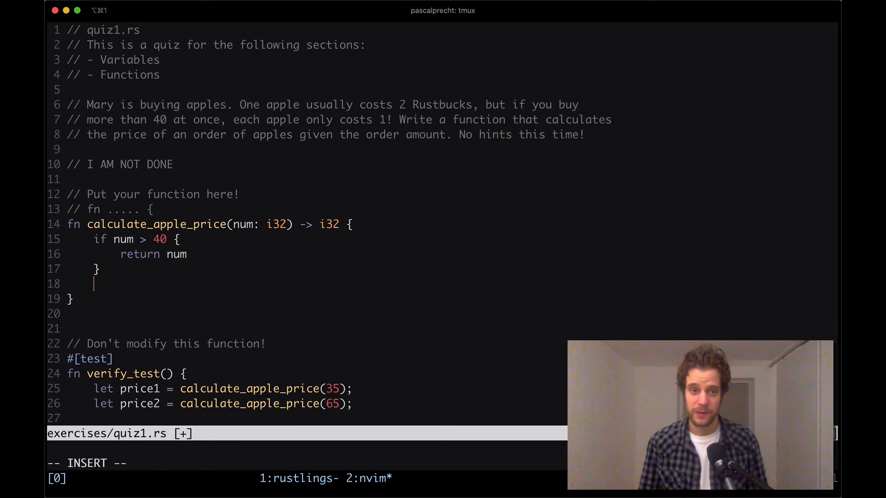
text(num * 2)
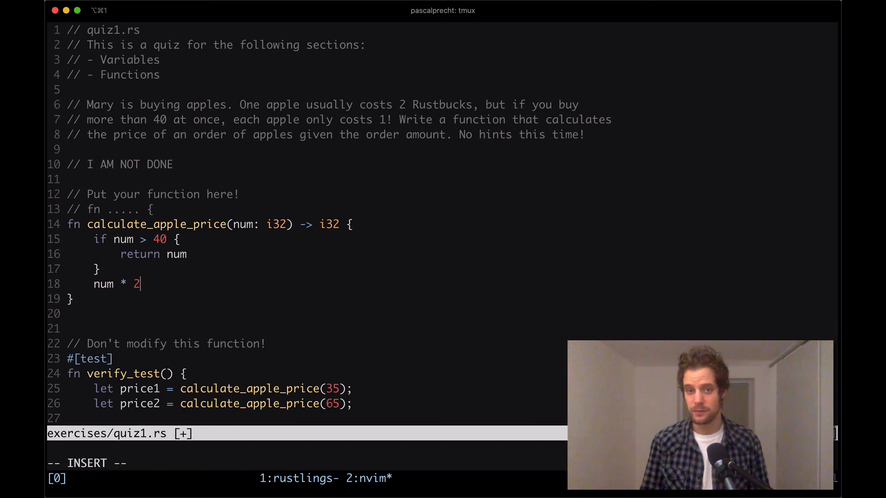